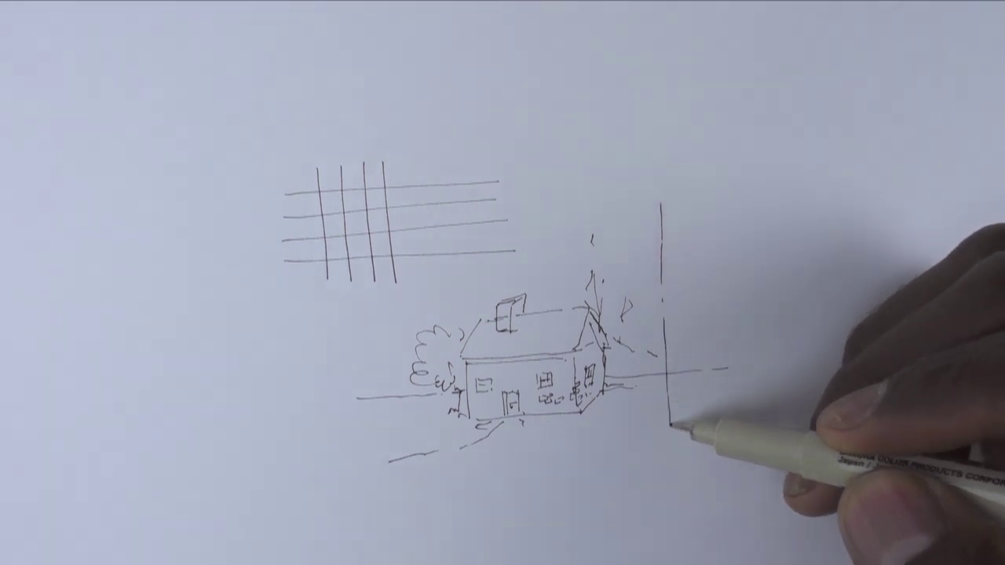
- Draw a short horizontal pen stroke rightward from the top of the vertical frame line, forming a corner
left_click_drag(667, 201, 769, 189)
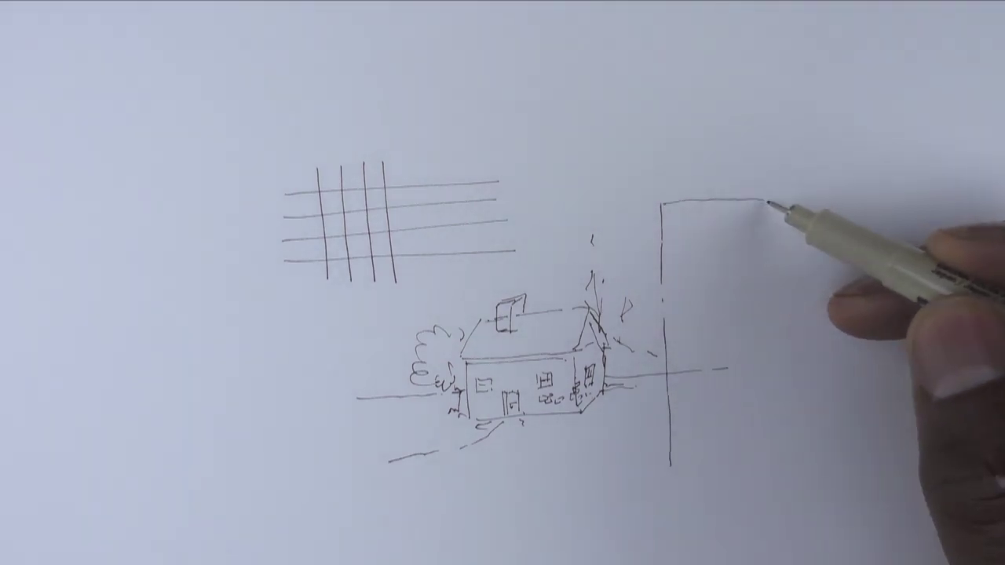